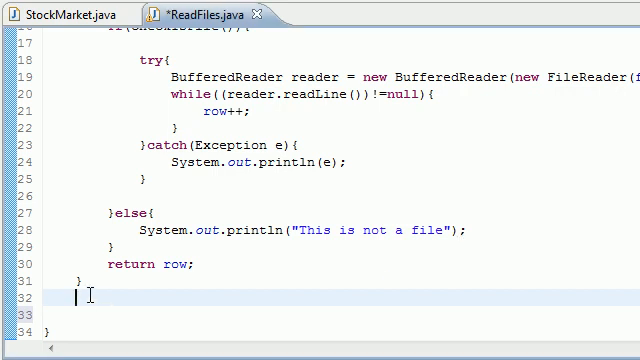
# Start a // comment on the blank line after findRowNumber().
pyautogui.scroll(3)
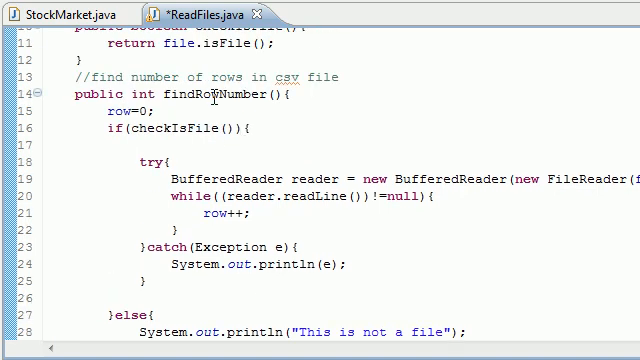
pyautogui.scroll(-3)
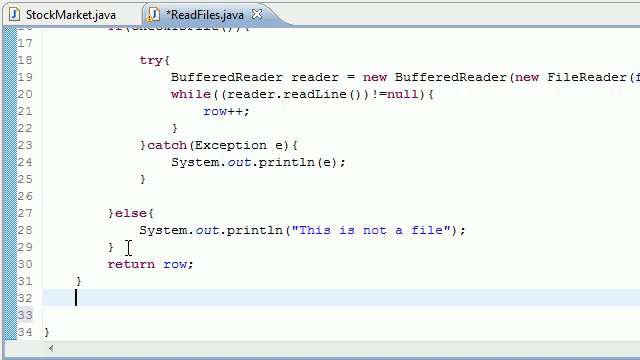
pyautogui.write('//')
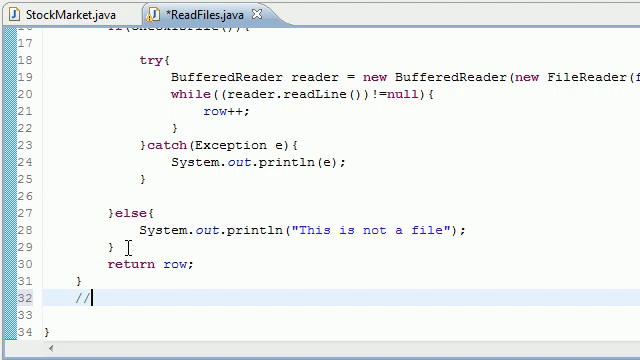
# Complete the comment as 'converts the csv file to an array'.
pyautogui.write('con')
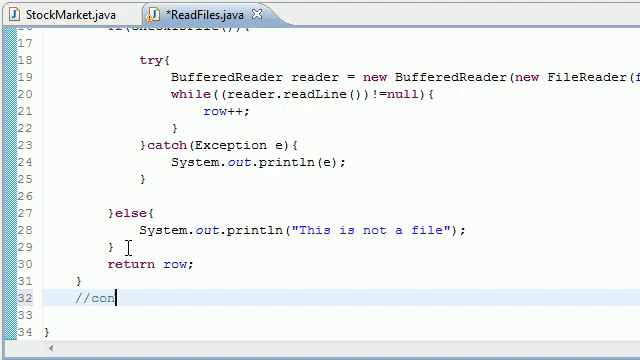
pyautogui.write('verts the s')
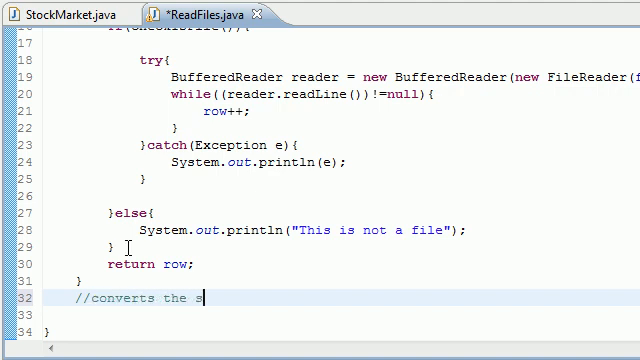
pyautogui.write('csv file to')
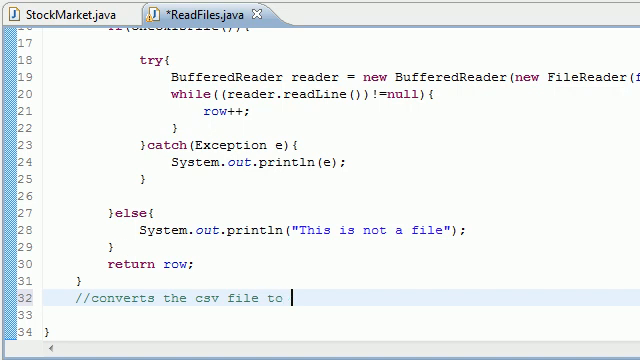
pyautogui.write('an array')
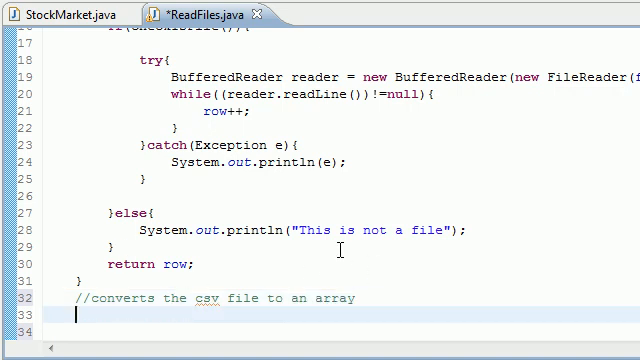
# Add the empty method header public void convertToArray(){ below the comment.
pyautogui.scroll(-3)
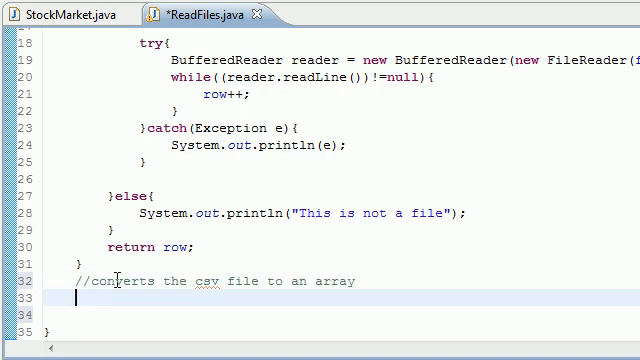
pyautogui.write('pub')
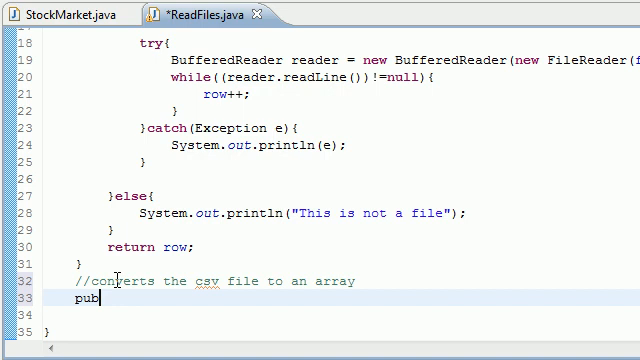
pyautogui.write('lic void')
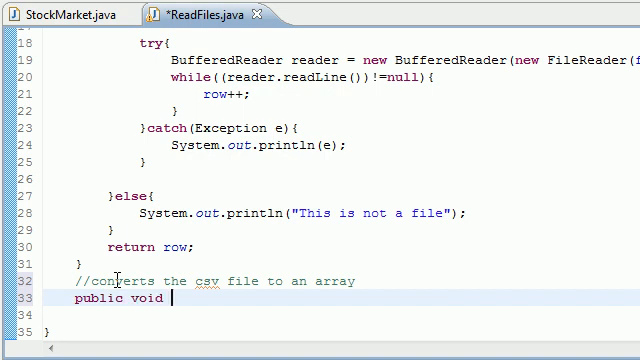
pyautogui.write('convertT')
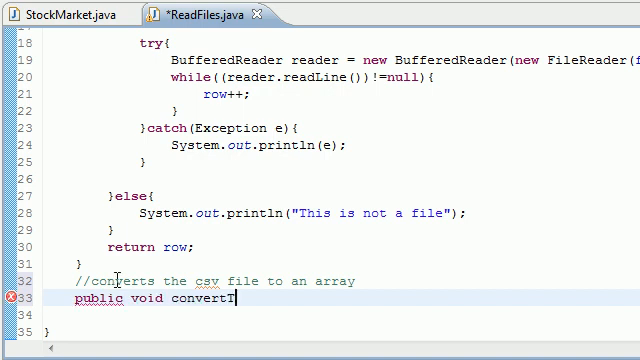
pyautogui.write('oArray')
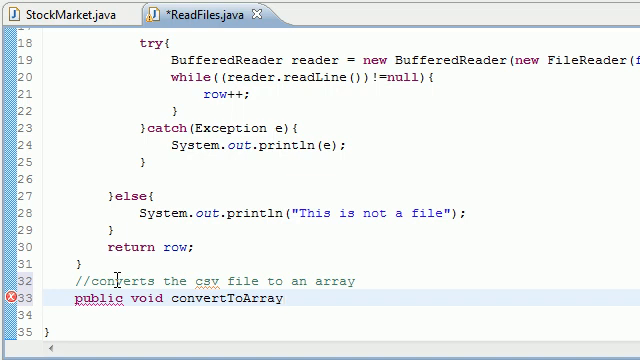
pyautogui.write('(){')
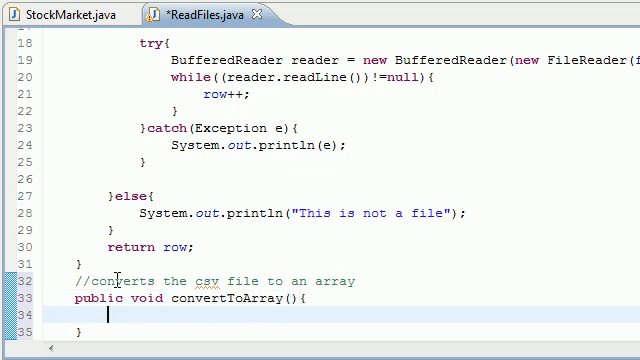
# Declare int r = 0; as the first line of convertToArray().
pyautogui.scroll(-3)
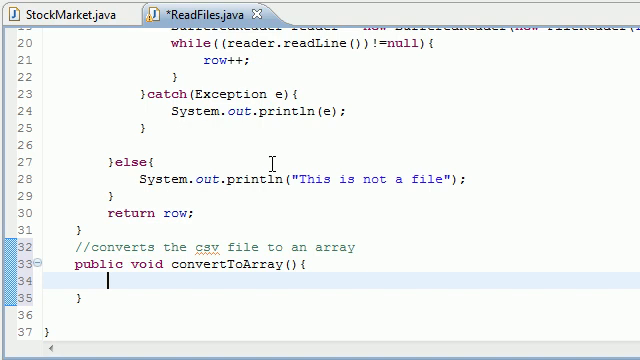
pyautogui.write('int r =')
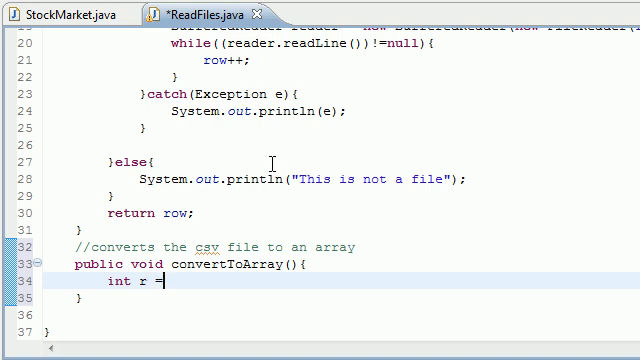
pyautogui.write('0;')
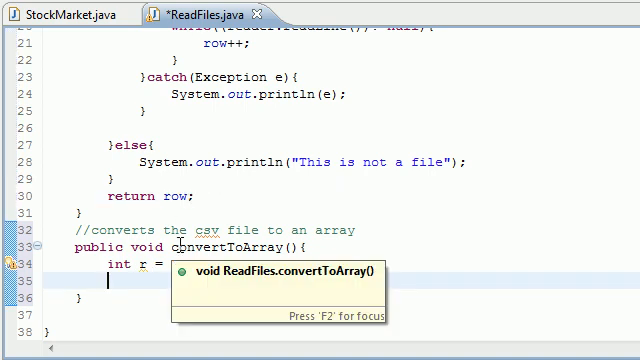
# Check the String[][] items declaration above, then return to convertToArray().
pyautogui.scroll(3)
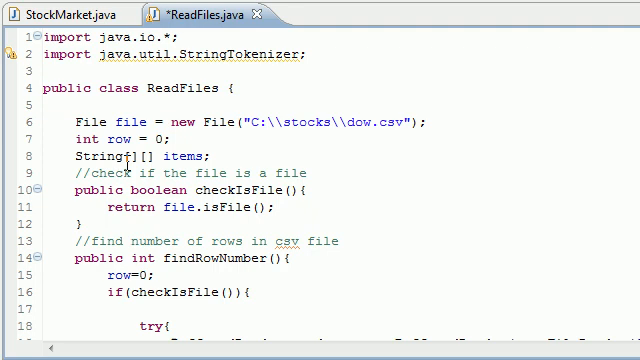
pyautogui.doubleClick(100, 156)
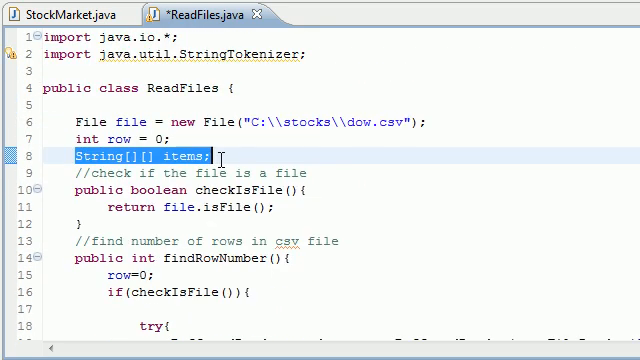
pyautogui.scroll(-3)
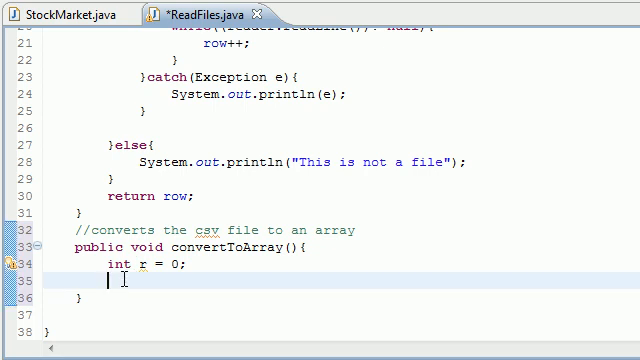
# Type items = new String[findRowNumber()][] beneath the r counter.
pyautogui.write('items')
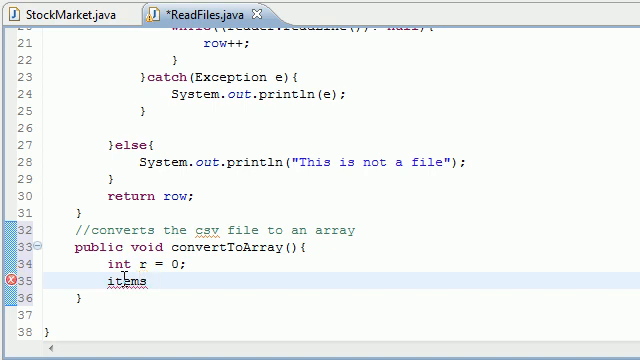
pyautogui.write('=')
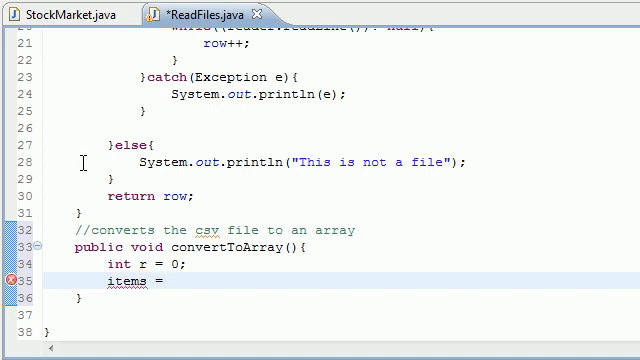
pyautogui.write('new String')
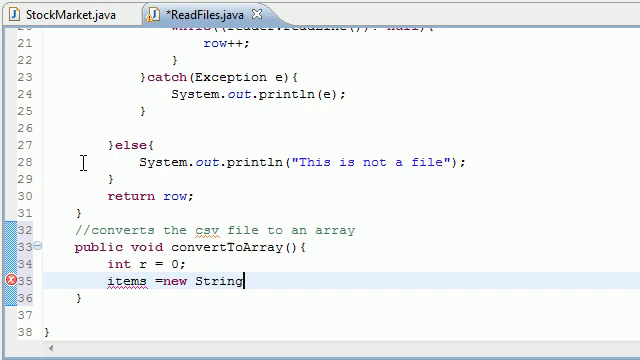
pyautogui.write('[][];')
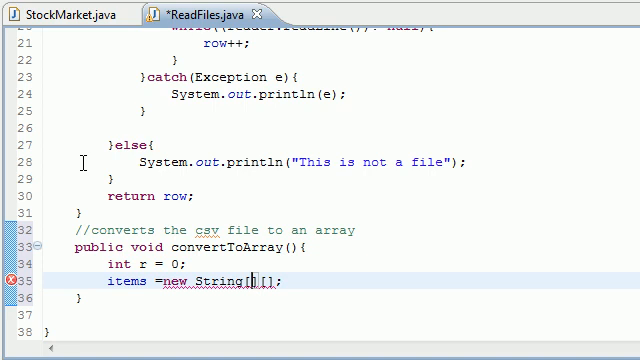
pyautogui.write('find')
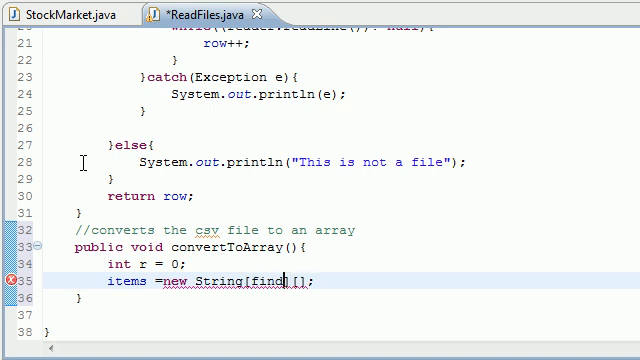
pyautogui.write('RowNumber')
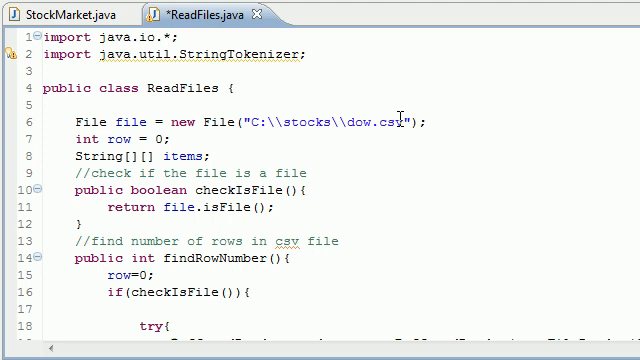
# Set the column count to 7 and highlight every use of items.
pyautogui.scroll(-3)
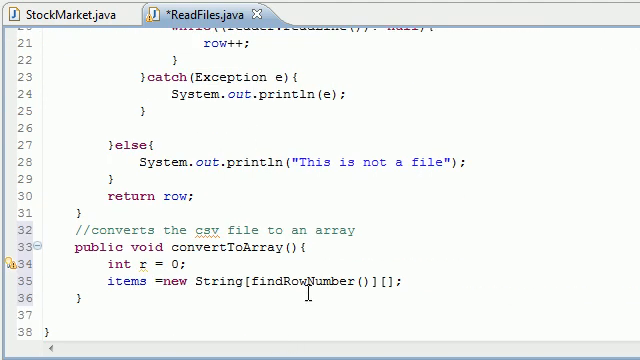
pyautogui.doubleClick(290, 291)
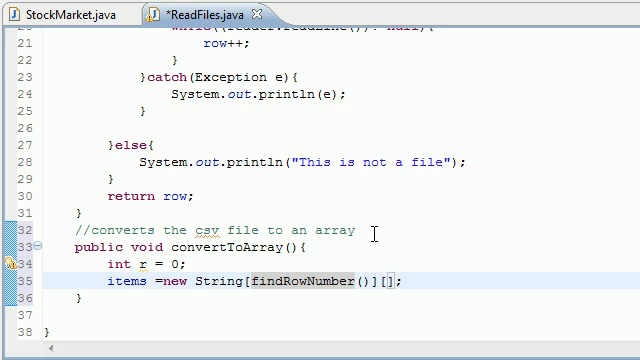
pyautogui.write('7')
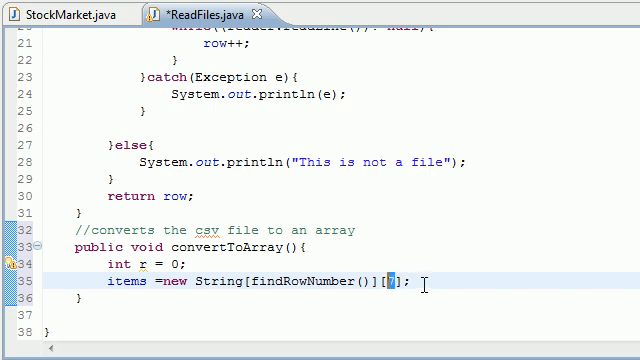
pyautogui.write('7')
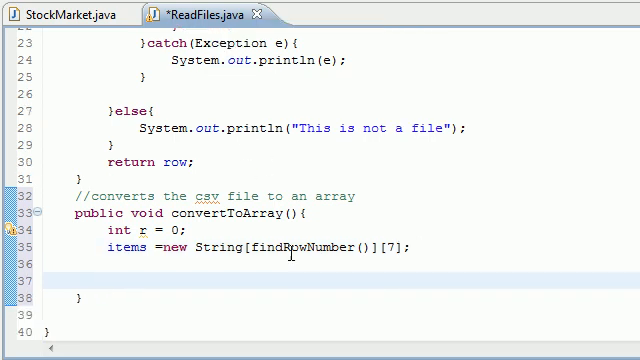
pyautogui.doubleClick(118, 248)
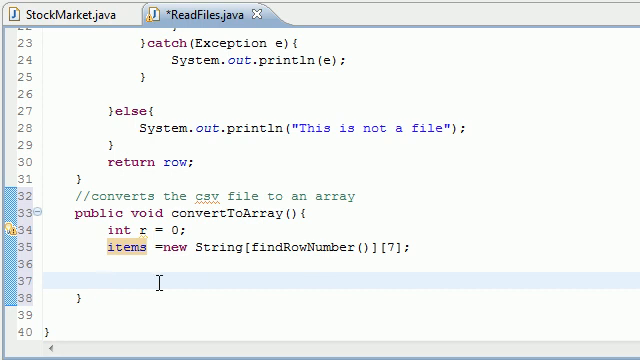
# Add an empty try block and a catch(Exception e) that runs System.out.println(e).
pyautogui.write('try{}')
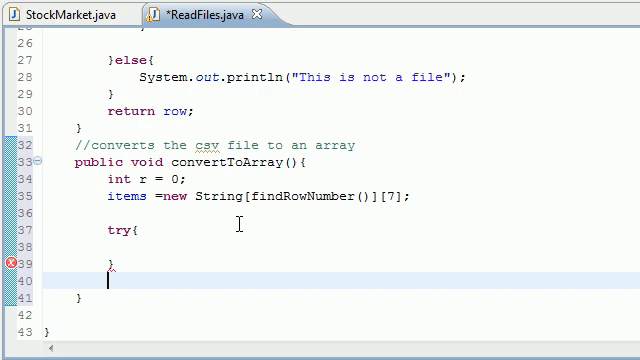
pyautogui.write('catch')
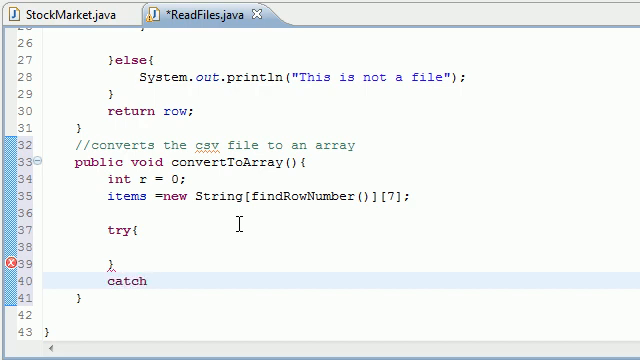
pyautogui.write('(Exception e){')
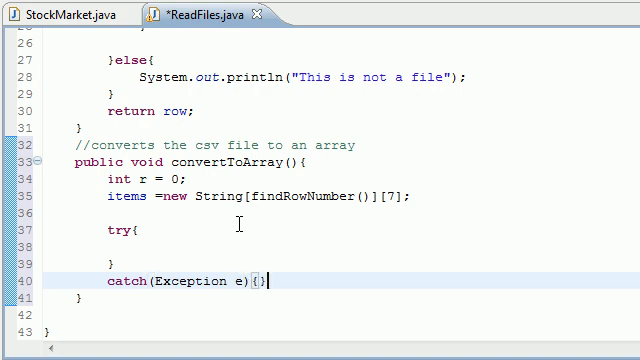
pyautogui.write('System.out.prin')
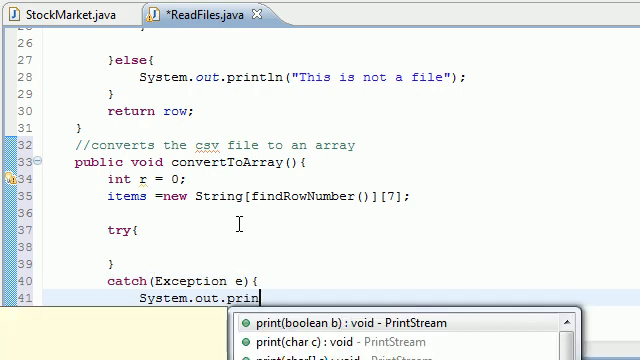
pyautogui.write('ln(')
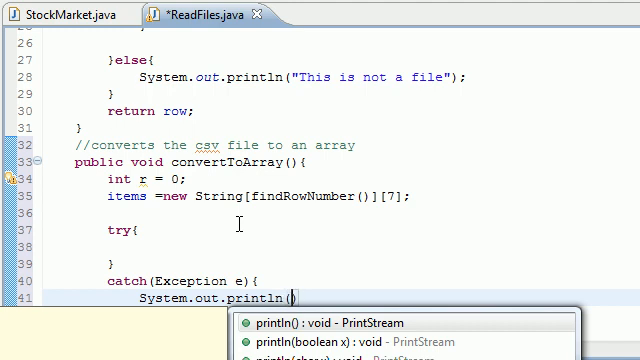
pyautogui.write('e);')
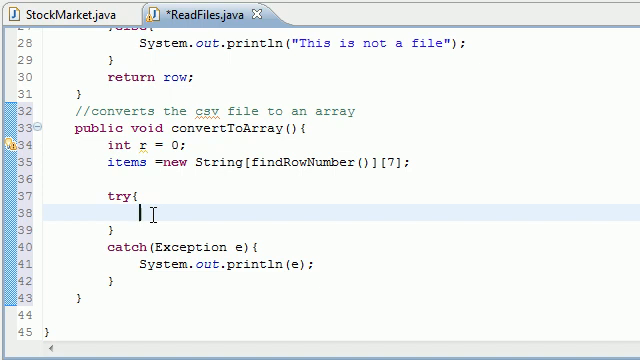
# Declare BufferedReader reader = new BufferedReader(new FileReader(file)); in the try block.
pyautogui.write('Buffe')
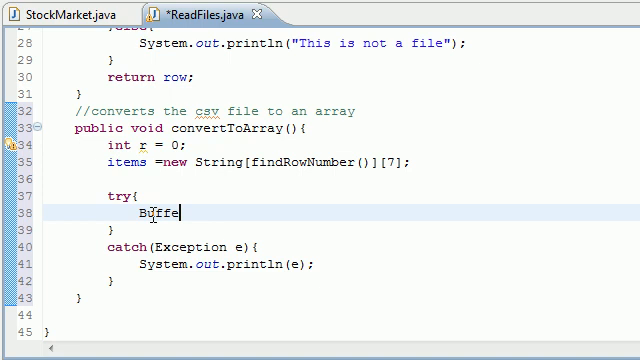
pyautogui.write('redRe')
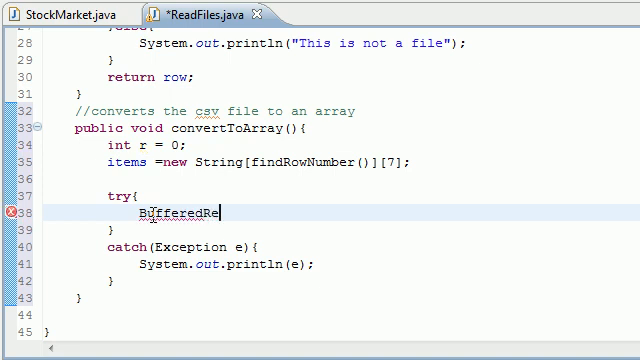
pyautogui.write('ader reader')
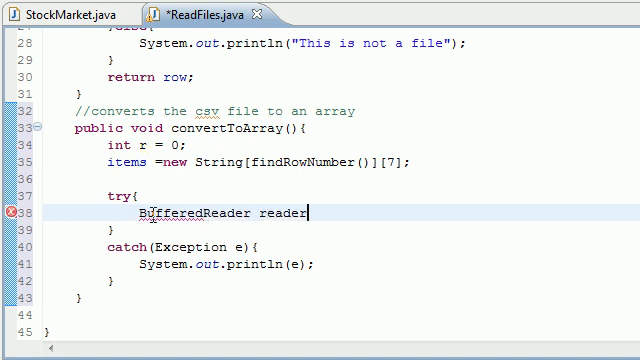
pyautogui.write('= new')
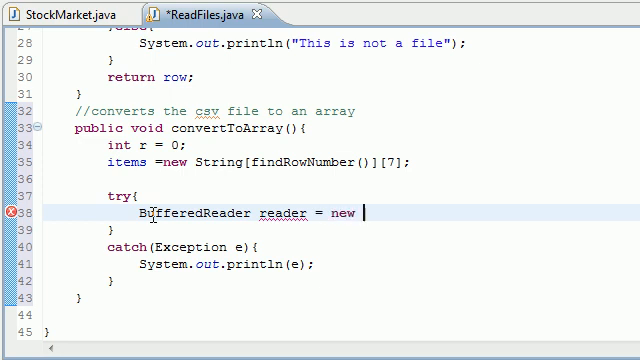
pyautogui.write('Buffered')
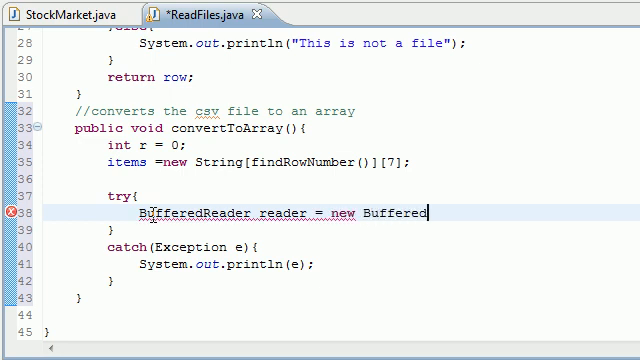
pyautogui.write('Reader')
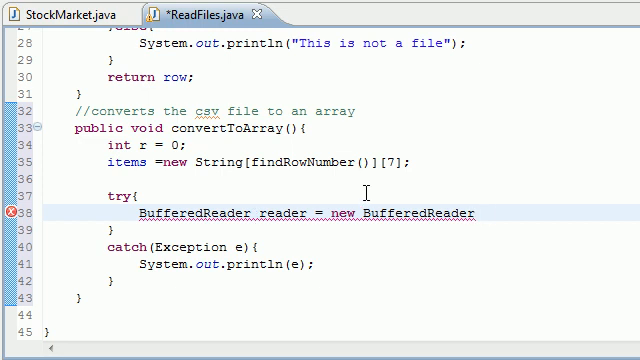
pyautogui.write('();')
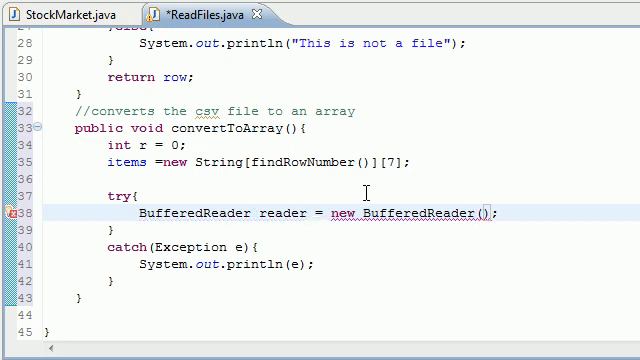
pyautogui.write('new Filere')
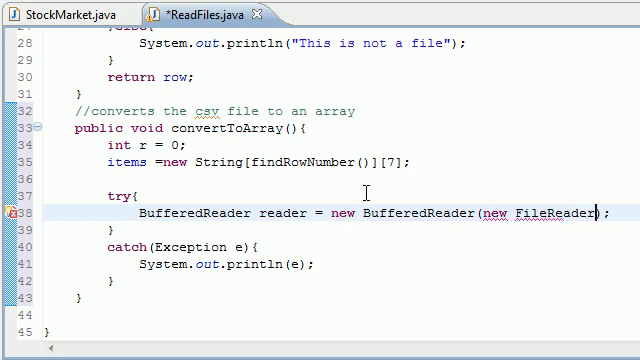
pyautogui.write('file')
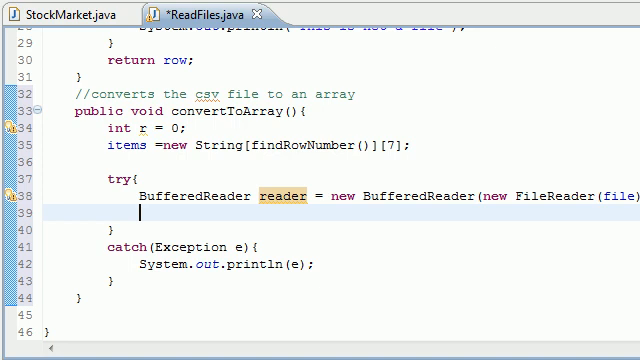
# Declare String line = null; below the reader.
pyautogui.write('String line =')
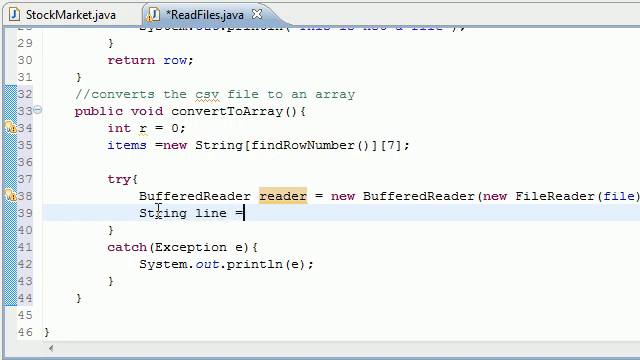
pyautogui.write('null;')
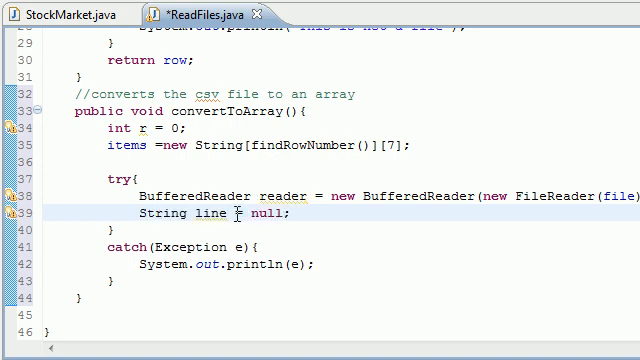
pyautogui.doubleClick(201, 214)
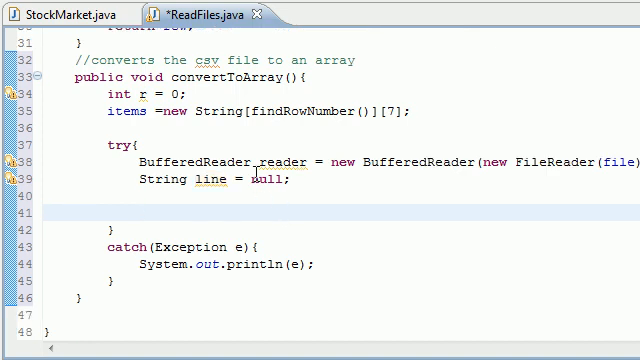
# Write the loop while((line=reader.readLine())!=null) below the declarations.
pyautogui.write('while')
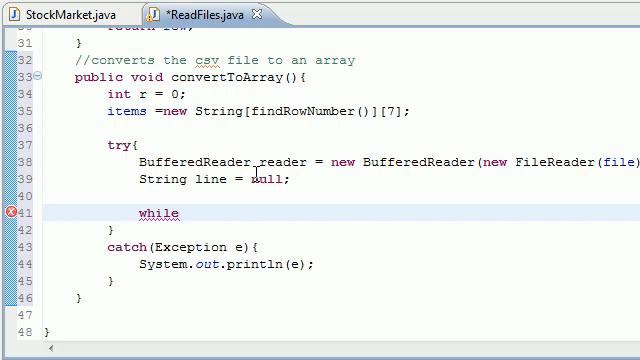
pyautogui.write('()')
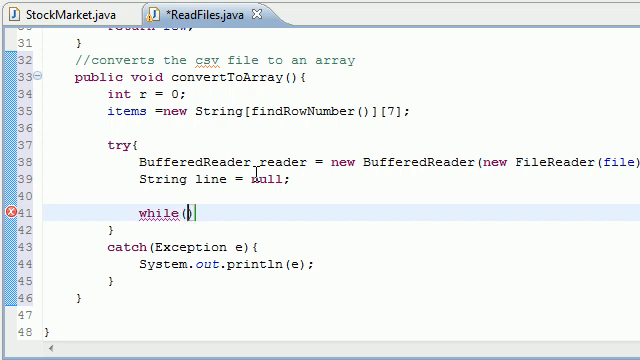
pyautogui.write('line')
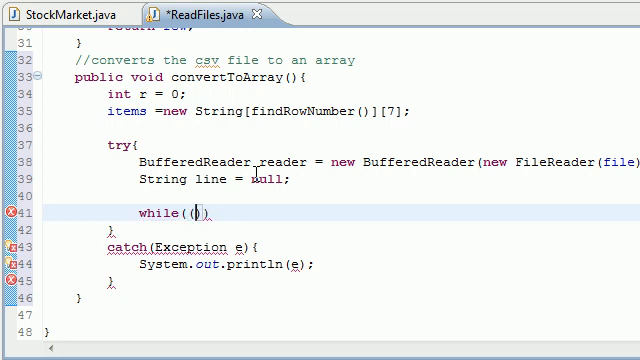
pyautogui.write('line')
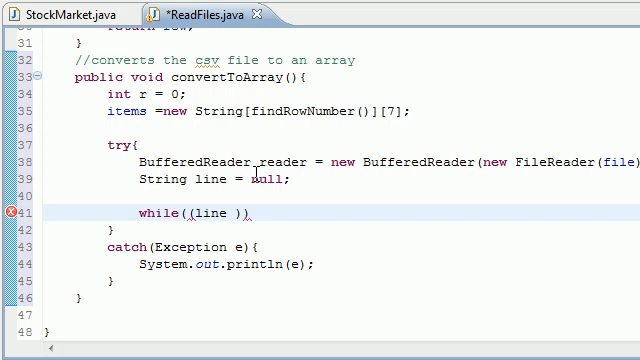
pyautogui.write('=')
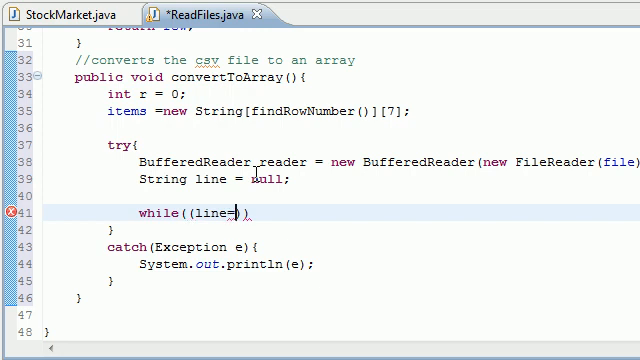
pyautogui.write('reader.')
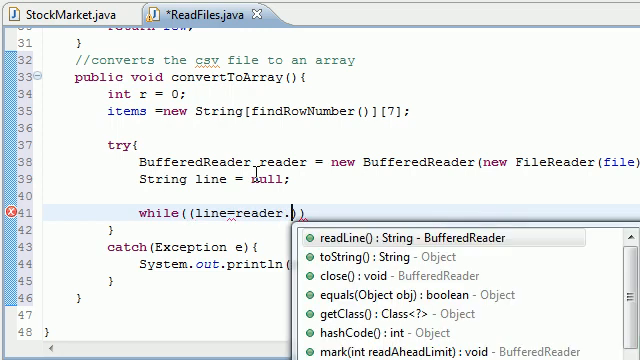
pyautogui.write('readLine(')
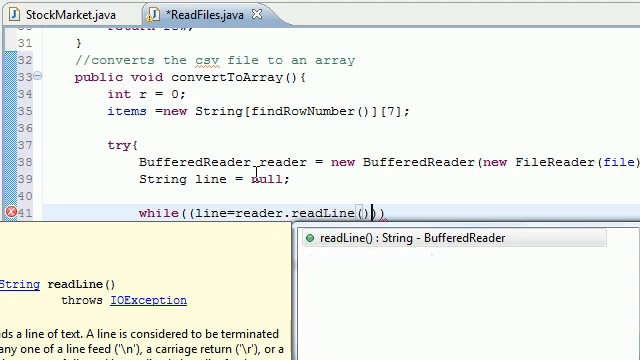
pyautogui.write('!=)')
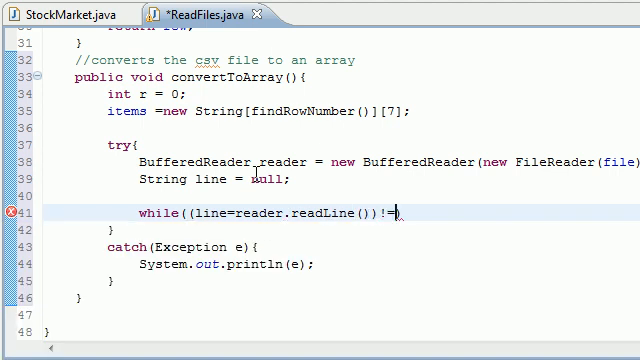
pyautogui.write('null')
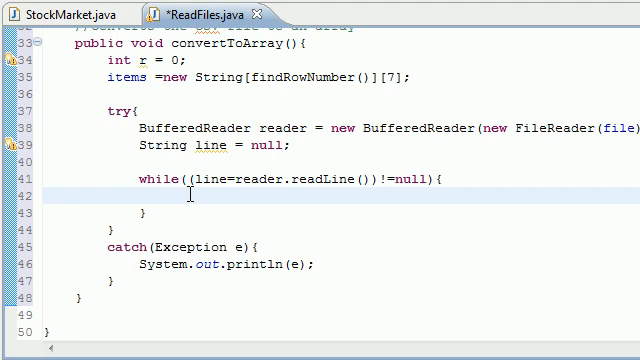
# Inside the while loop, write StringTokenizer z = new StringTokenizer();.
pyautogui.click(175, 198)
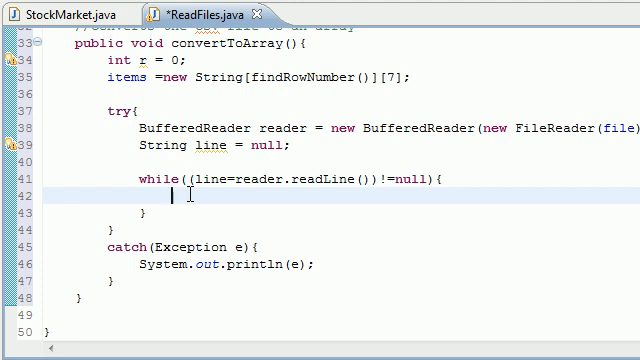
pyautogui.write('String')
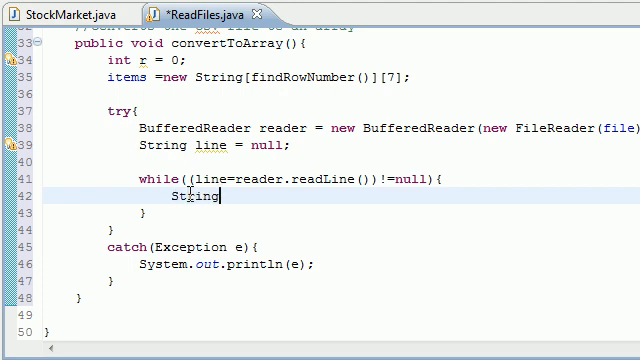
pyautogui.write('Token')
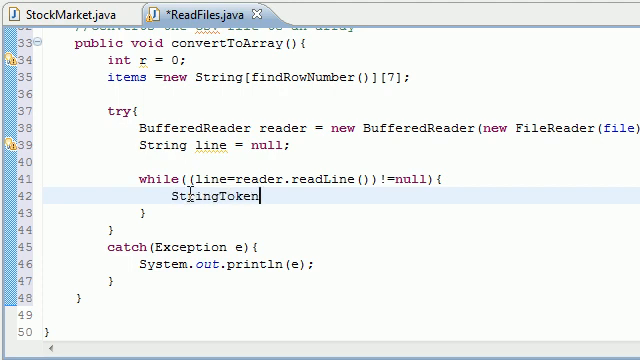
pyautogui.write('izee')
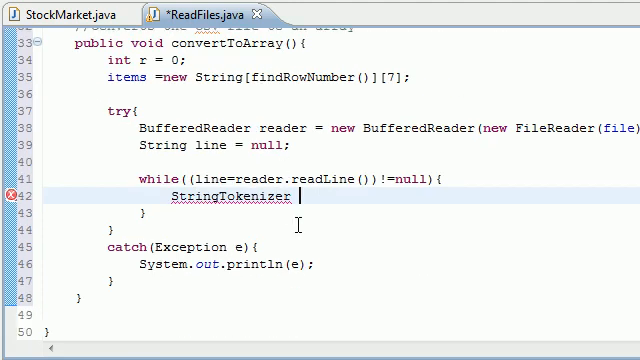
pyautogui.write('z = new')
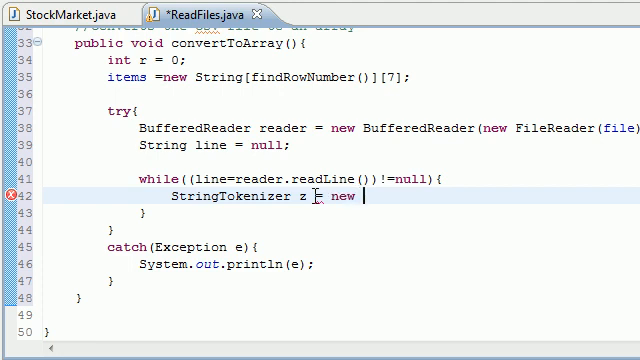
pyautogui.write('StringTok')
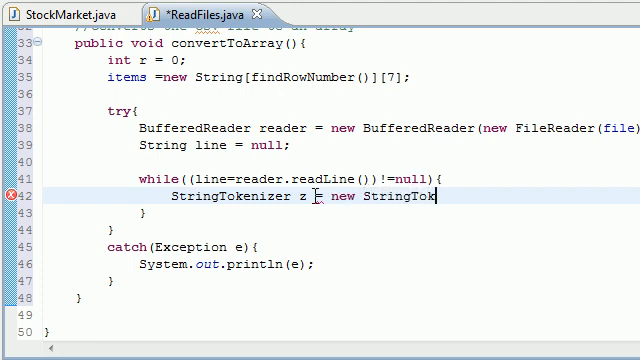
pyautogui.write('enizer')
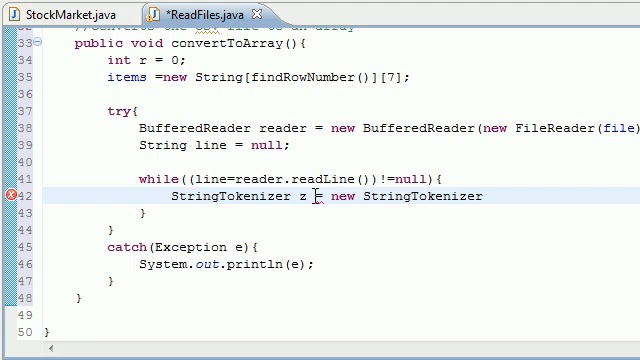
pyautogui.write('();')
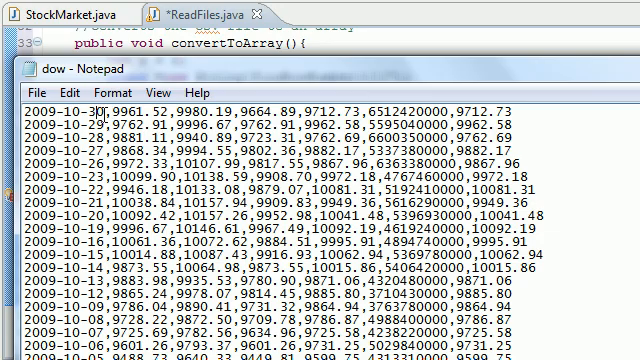
pyautogui.doubleClick(35, 116)
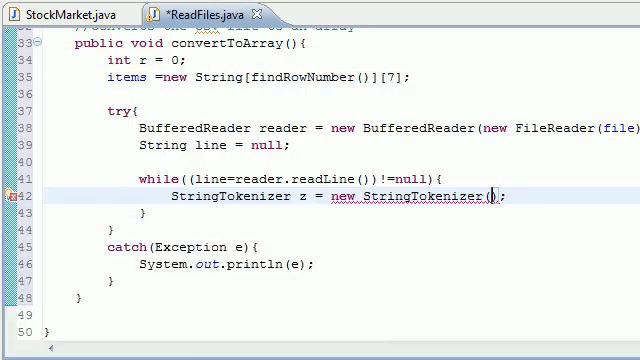
pyautogui.moveTo(517, 161)
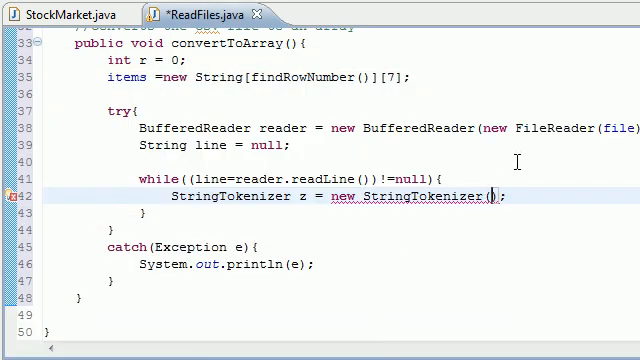
# Pass line and "," to the StringTokenizer and begin an inner while loop.
pyautogui.write('linb')
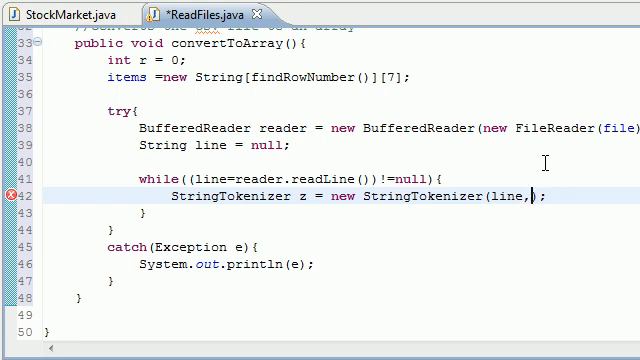
pyautogui.write('""')
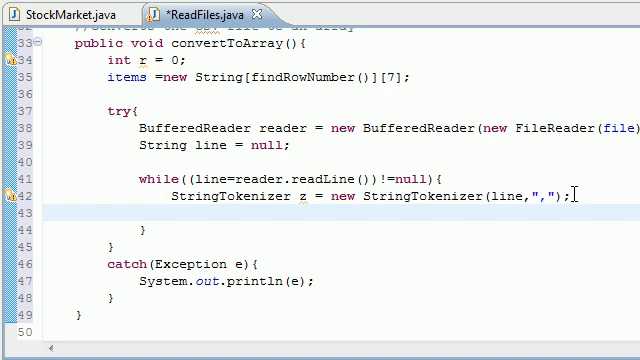
pyautogui.write('while')
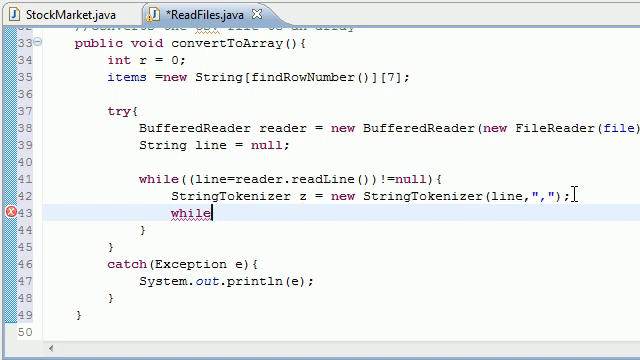
# Write the header while(z.hasMoreTokens()){ for the token loop.
pyautogui.write('()')
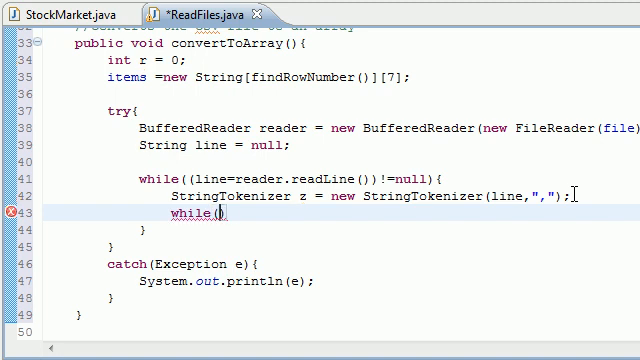
pyautogui.write('z.hasMoreTokens(')
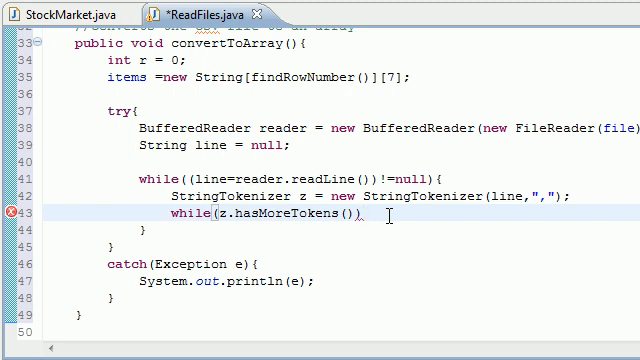
pyautogui.write('{')
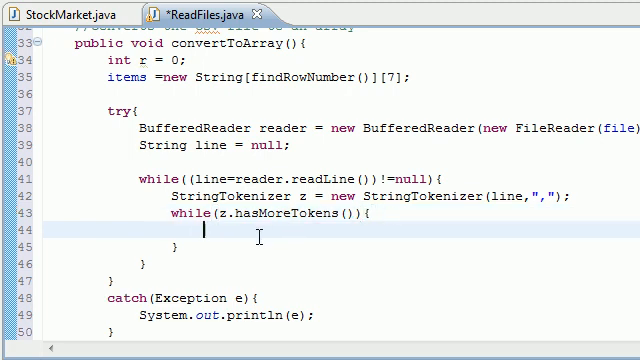
# Inside it, add for(int c = 0;c<7;c++){ with an empty body.
pyautogui.write('for')
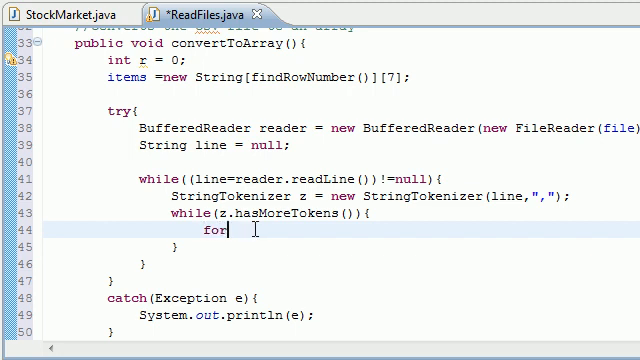
pyautogui.write('()')
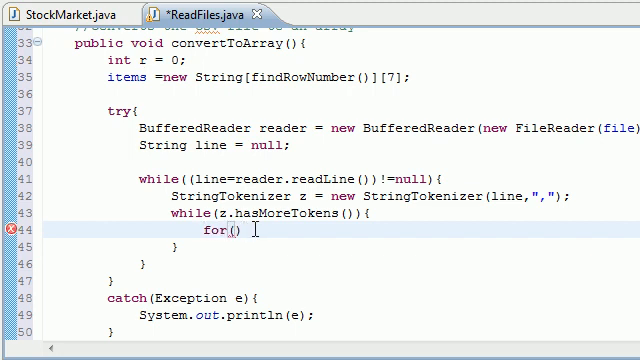
pyautogui.write('i')
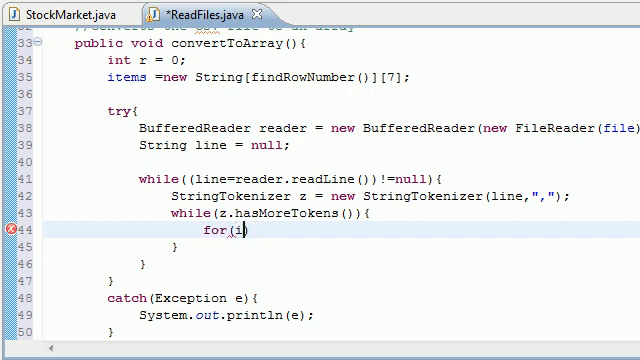
pyautogui.write('nt c = 0;')
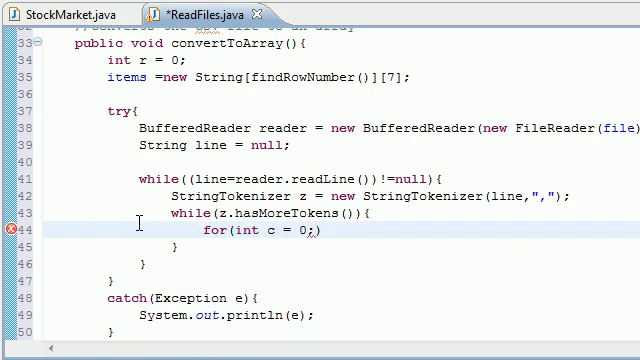
pyautogui.write('c')
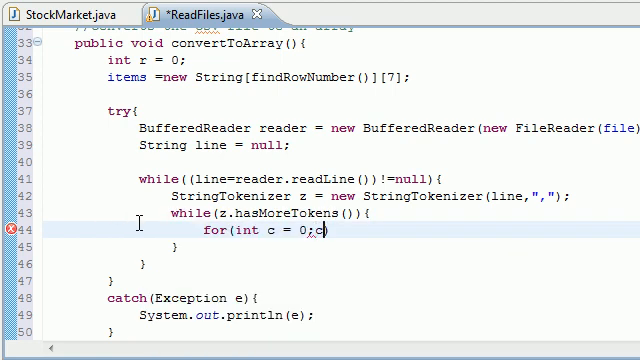
pyautogui.write('<7)')
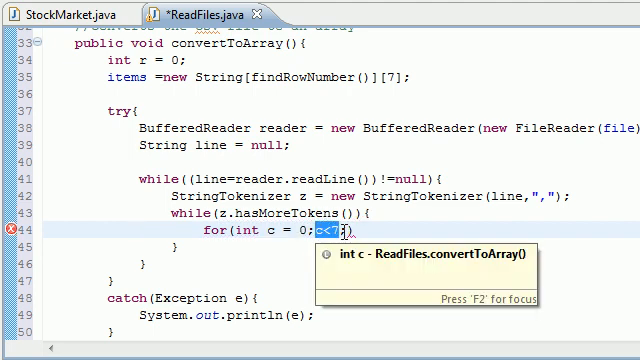
pyautogui.write('c++')
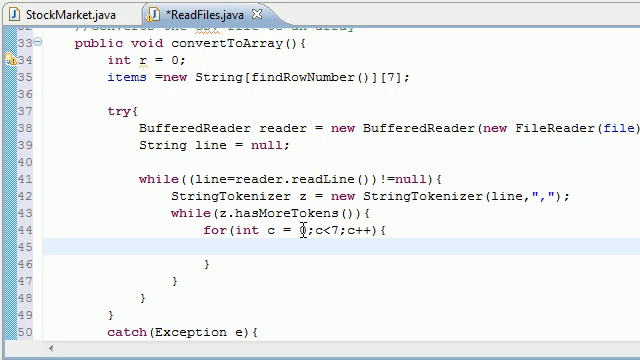
# Add items[r][c] = z.nextToken(); inside the column for loop, completing nextToken via code assist.
pyautogui.write('items[][')
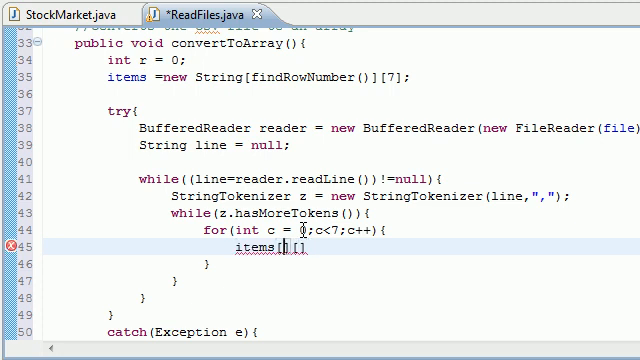
pyautogui.write('r][c')
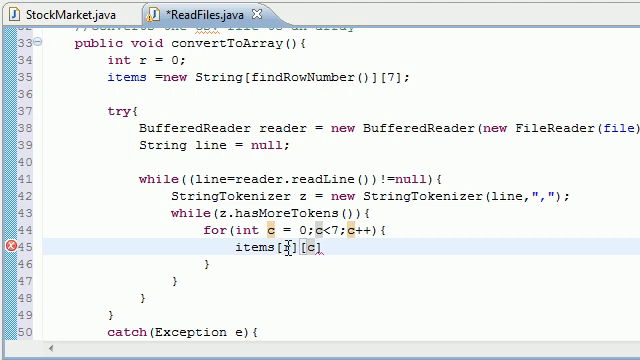
pyautogui.write('r')
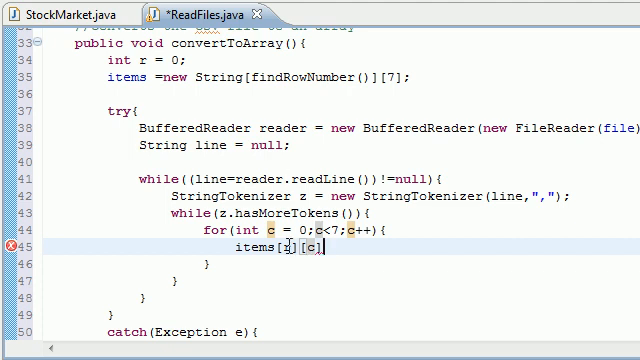
pyautogui.write('r')
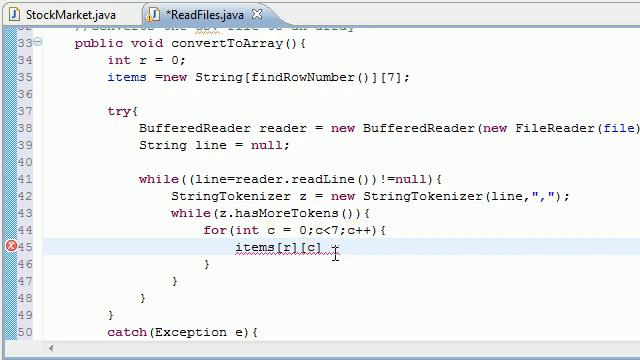
pyautogui.write('z')
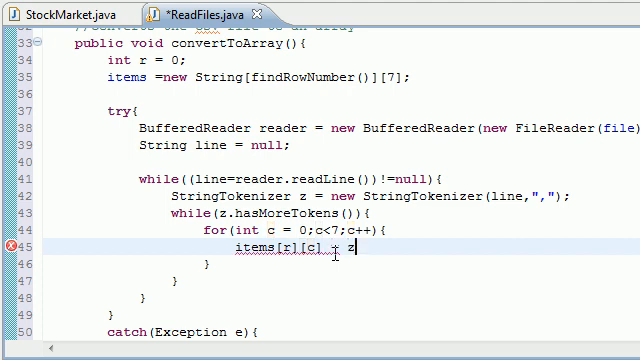
pyautogui.write('.nextToken();')
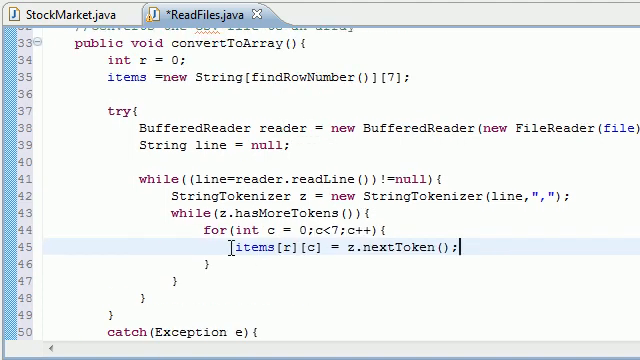
pyautogui.doubleClick(265, 248)
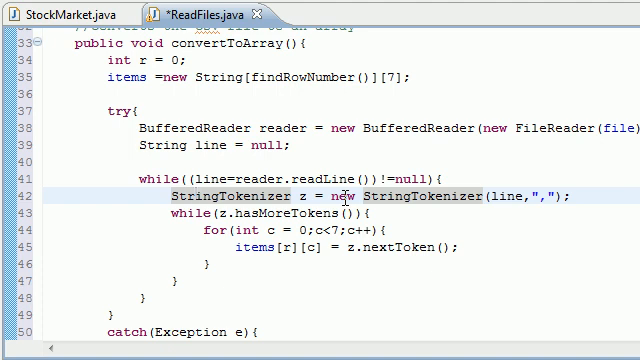
# Add r++; after the column for loop's closing brace.
pyautogui.scroll(-3)
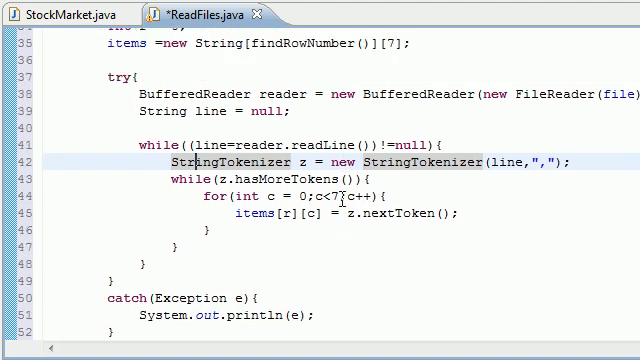
pyautogui.scroll(-3)
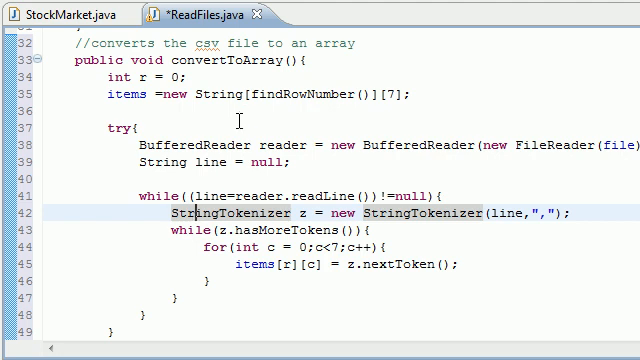
pyautogui.scroll(-3)
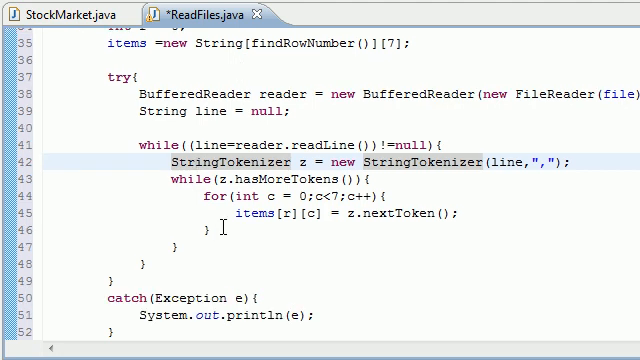
pyautogui.write('r+')
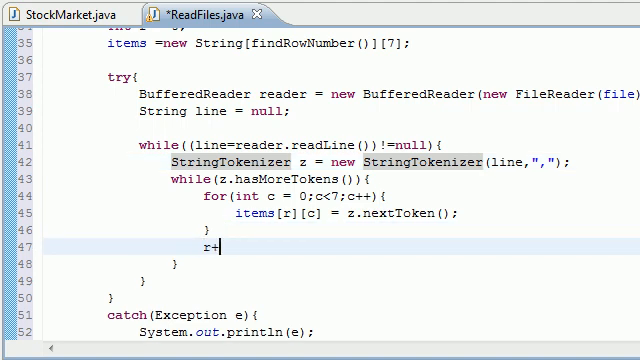
pyautogui.write('+;')
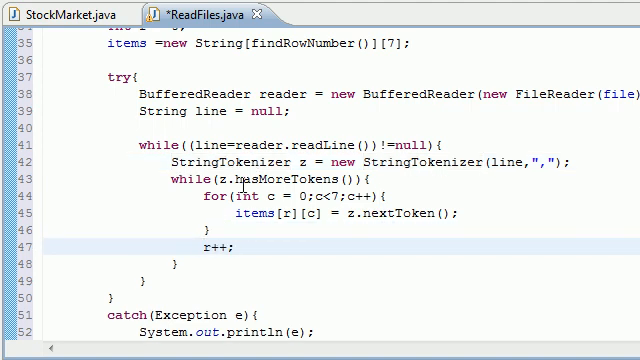
pyautogui.doubleClick(212, 247)
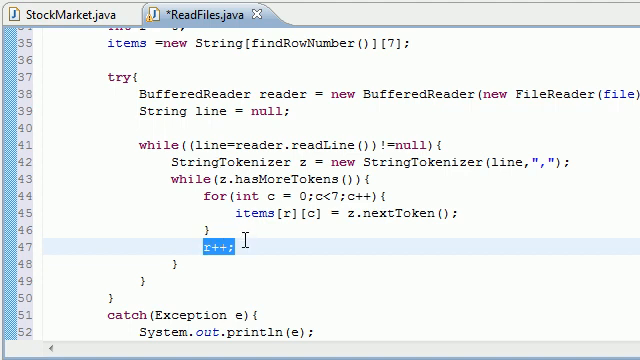
pyautogui.click(216, 246)
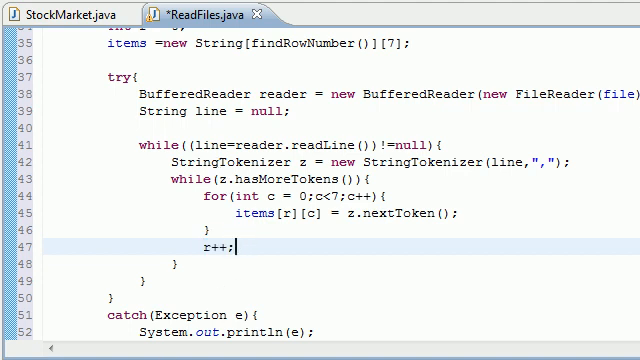